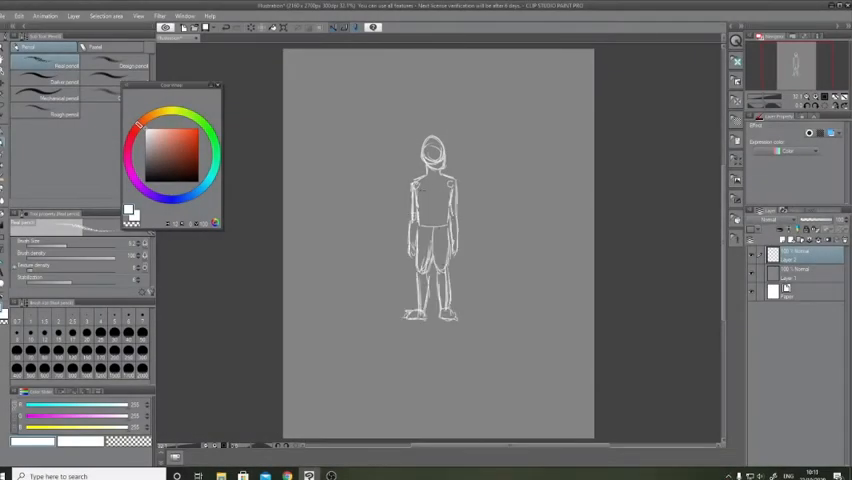
# Ink the suit jacket outline, buttons and left shorts leg in black over the sketch.
pyautogui.moveTo(382, 258); pyautogui.dragTo(496, 258)
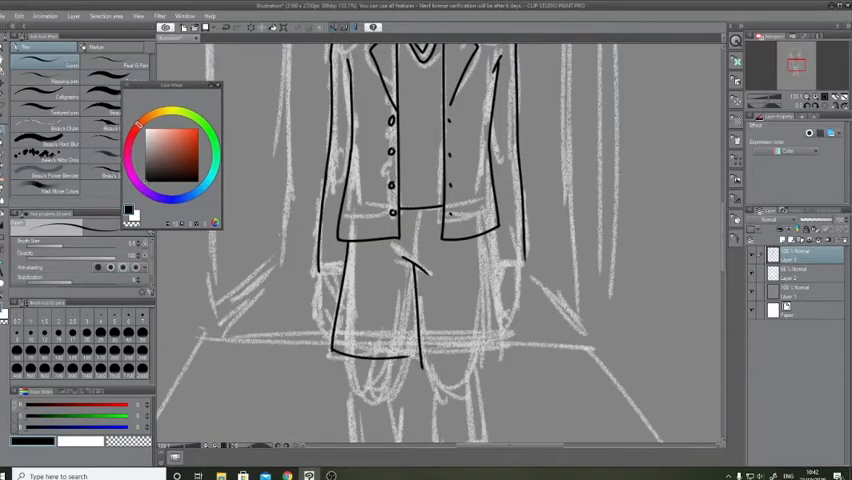
# Ink the other shorts leg, then draw a straight black line for the open door's edge.
pyautogui.moveTo(330, 280); pyautogui.dragTo(510, 350)
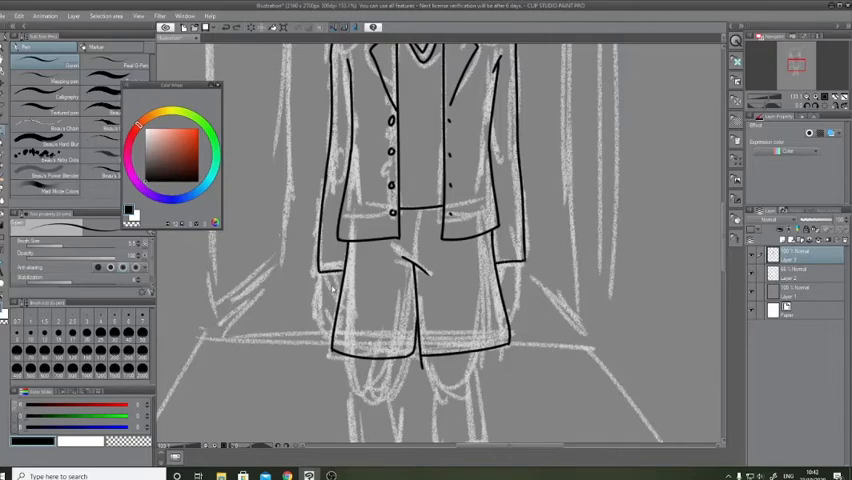
pyautogui.moveTo(325, 280); pyautogui.dragTo(515, 300)
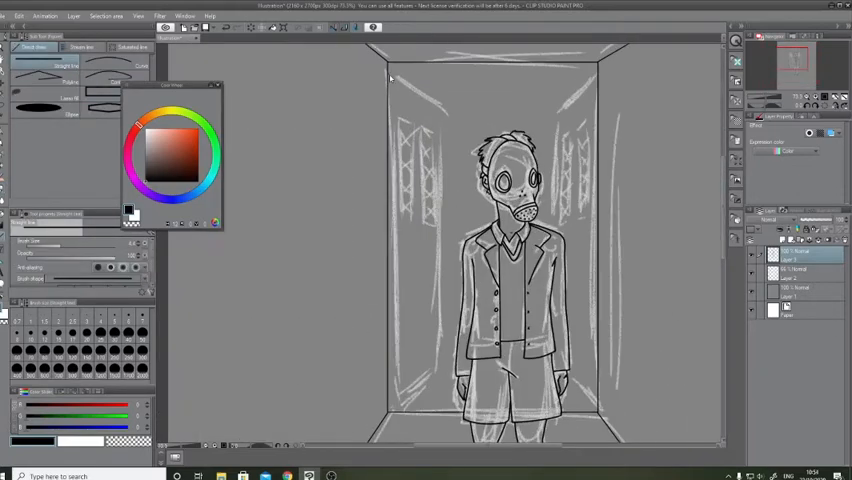
pyautogui.moveTo(390, 78); pyautogui.dragTo(398, 410)
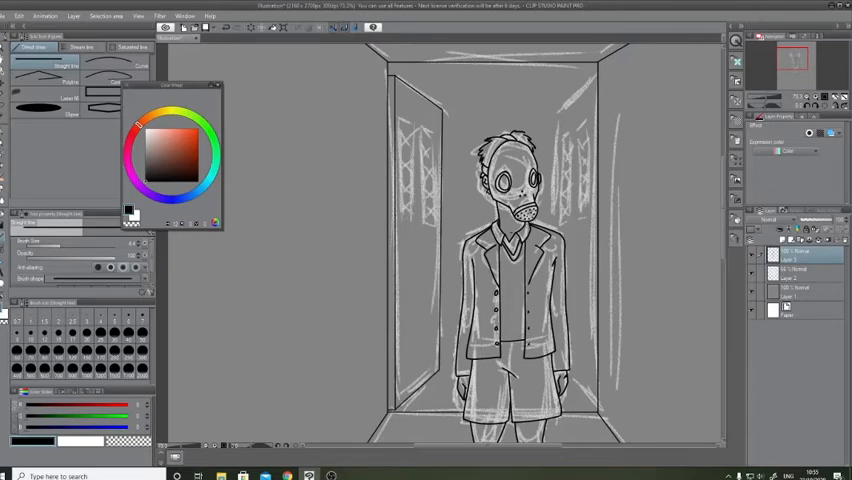